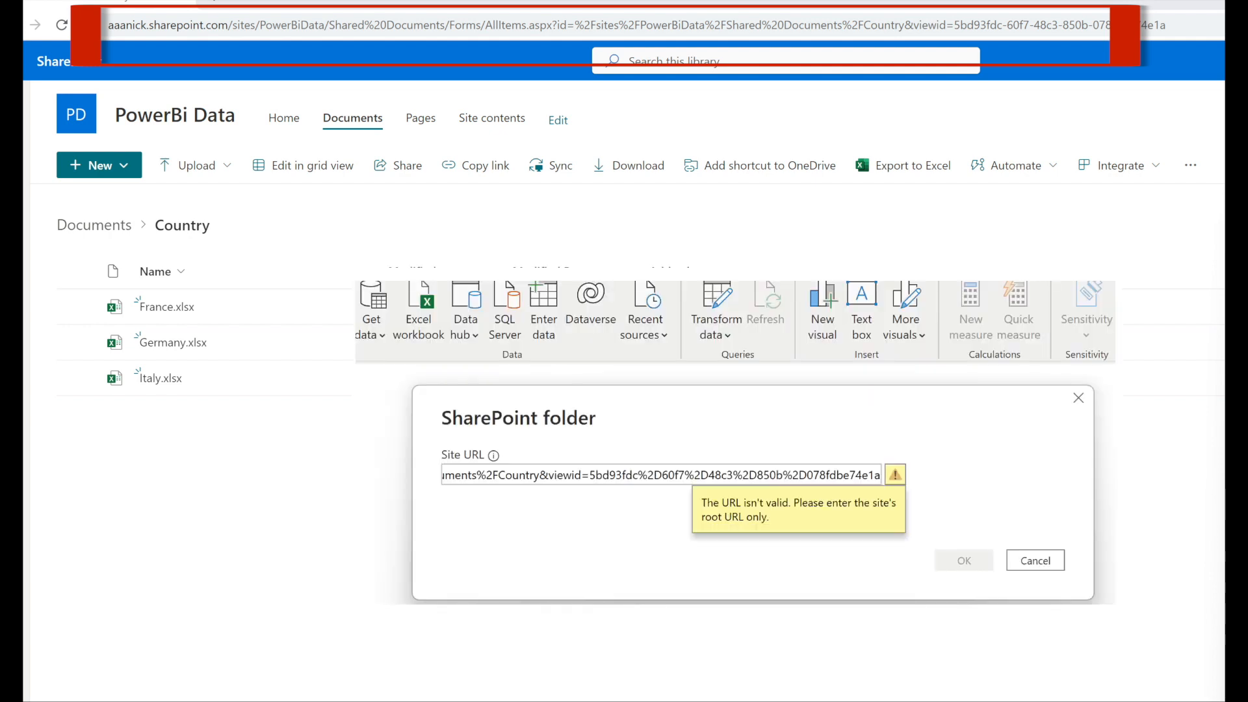
Open the PowerBiData SharePoint site home page and copy its root address
{"action": "left_click", "coordinate": [659, 474]}
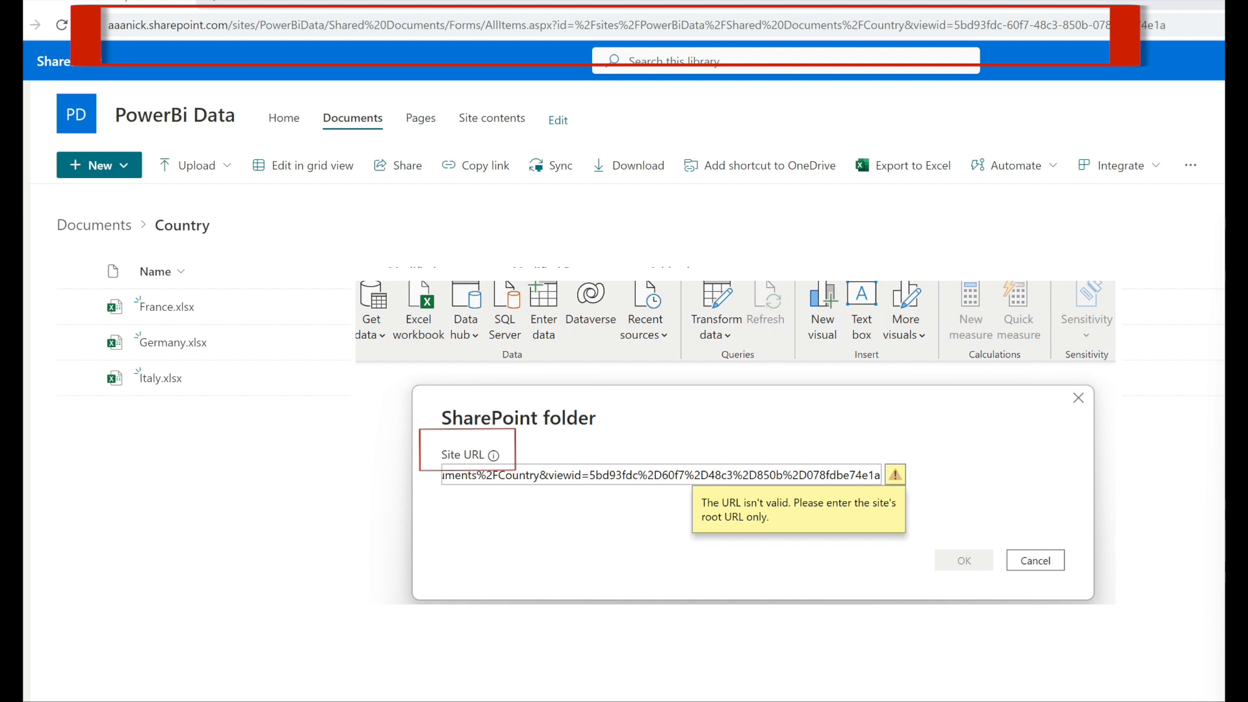
{"action": "left_click", "coordinate": [1034, 560]}
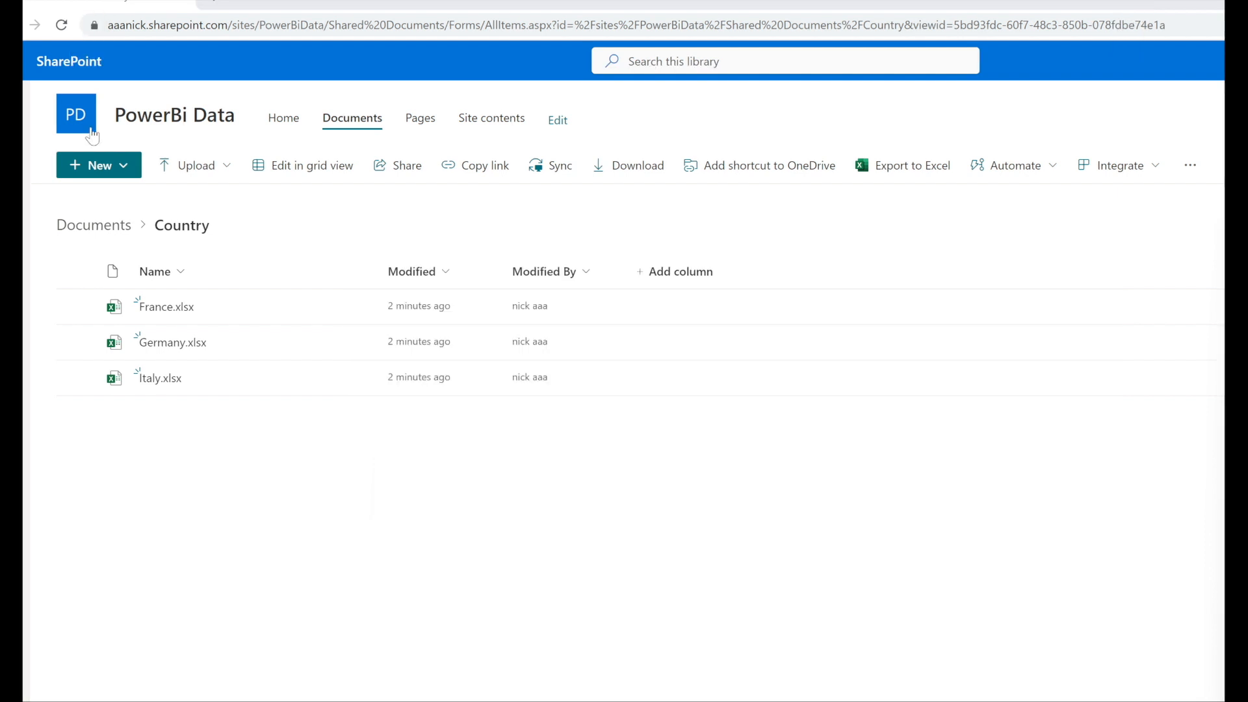
{"action": "left_click", "coordinate": [75, 114]}
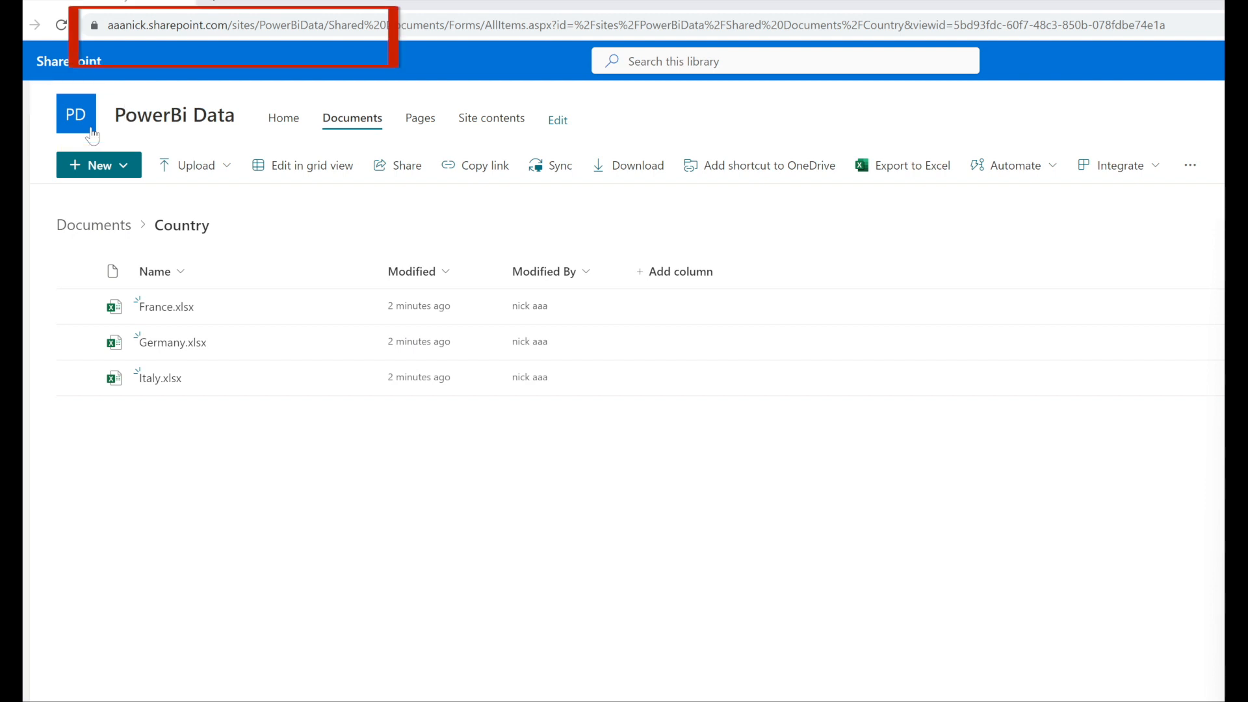
{"action": "left_click", "coordinate": [283, 117]}
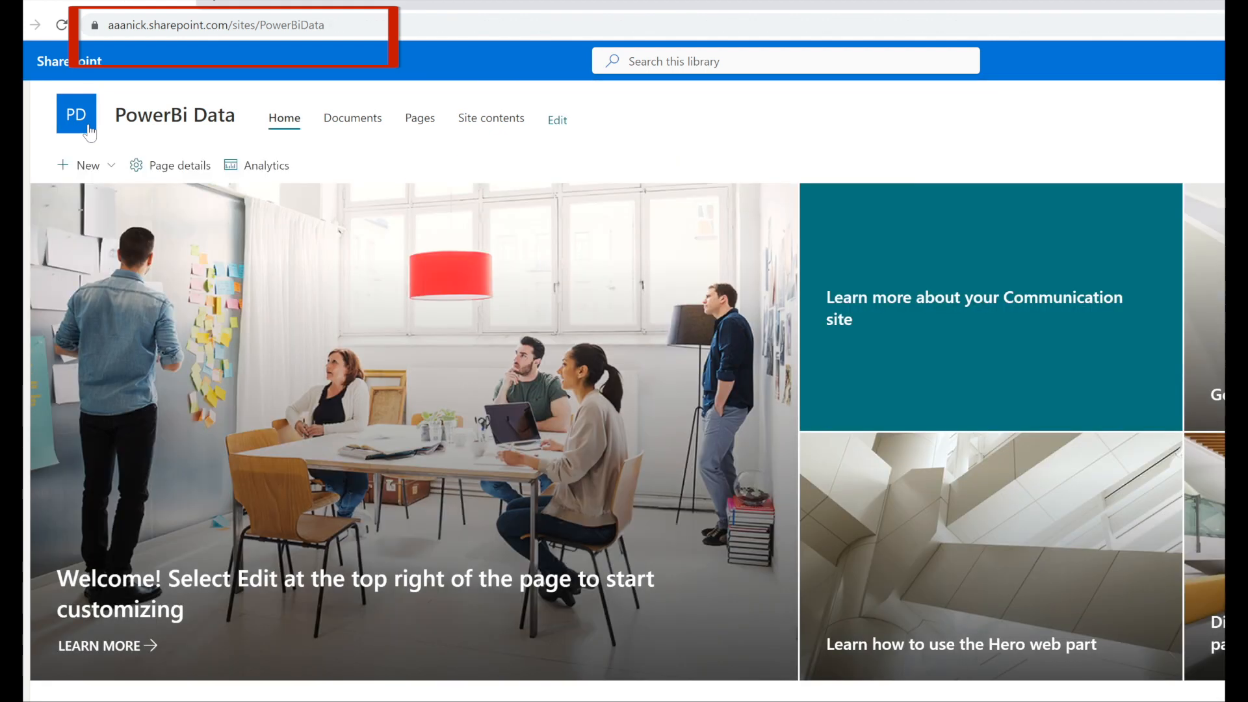
{"action": "left_click", "coordinate": [239, 25]}
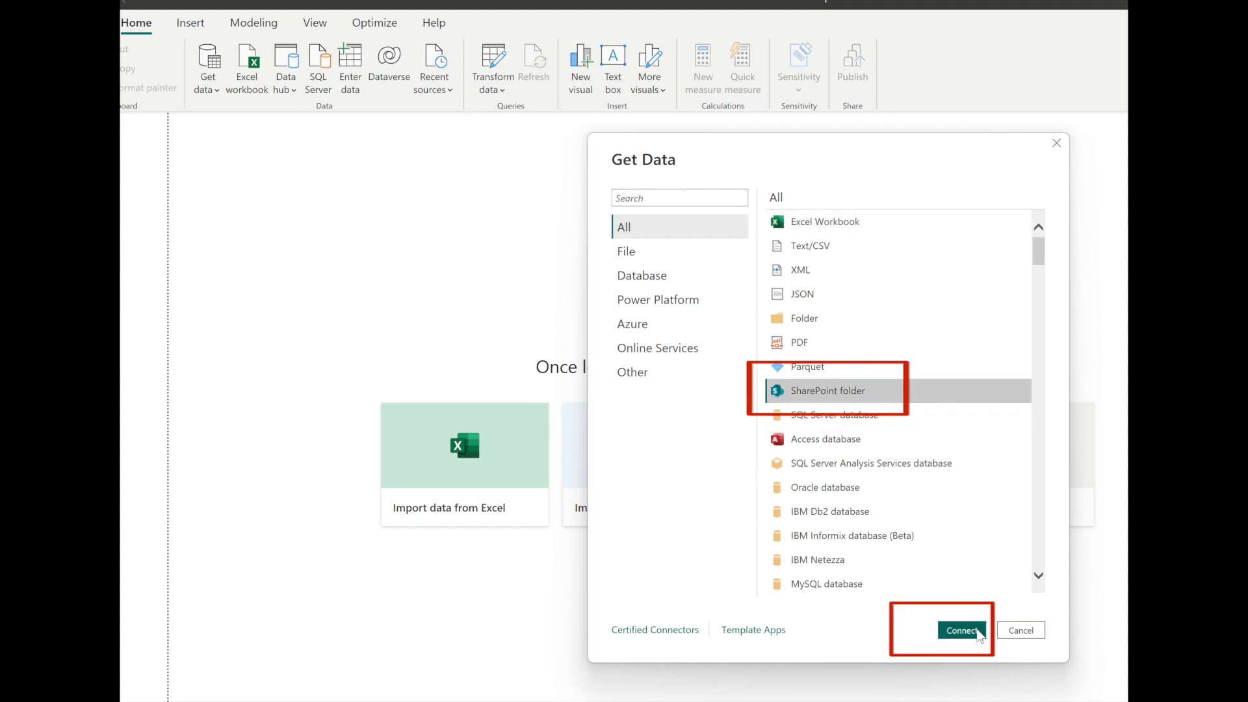
{"action": "left_click", "coordinate": [961, 630]}
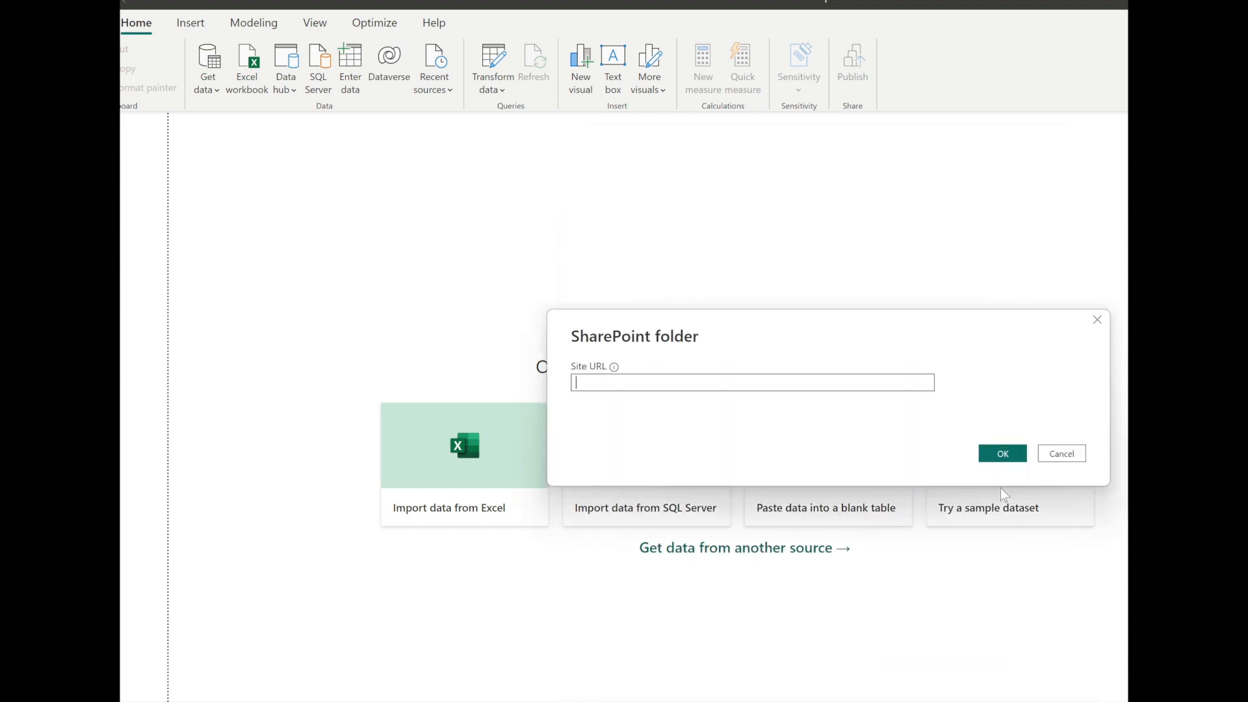
{"action": "type", "text": "https://aaanick.sharepoint.com/sites/PowerBiData"}
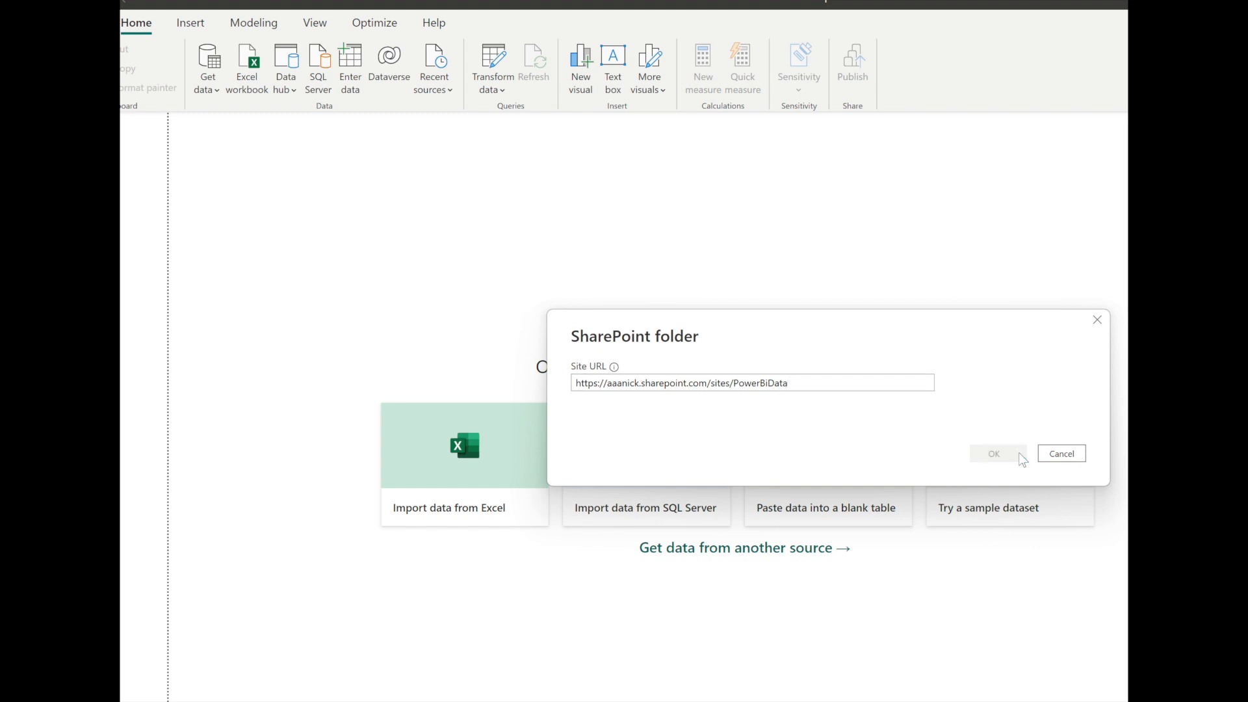
{"action": "left_click", "coordinate": [992, 453]}
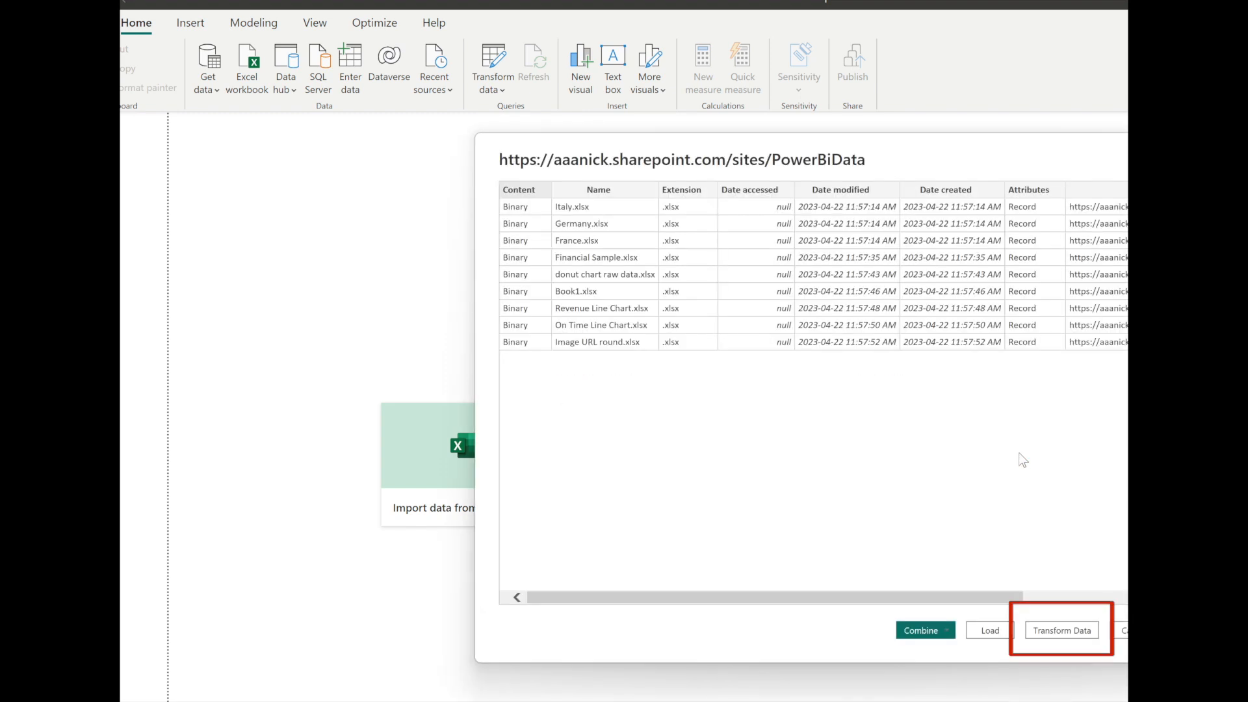
{"action": "mouse_move", "coordinate": [1062, 631]}
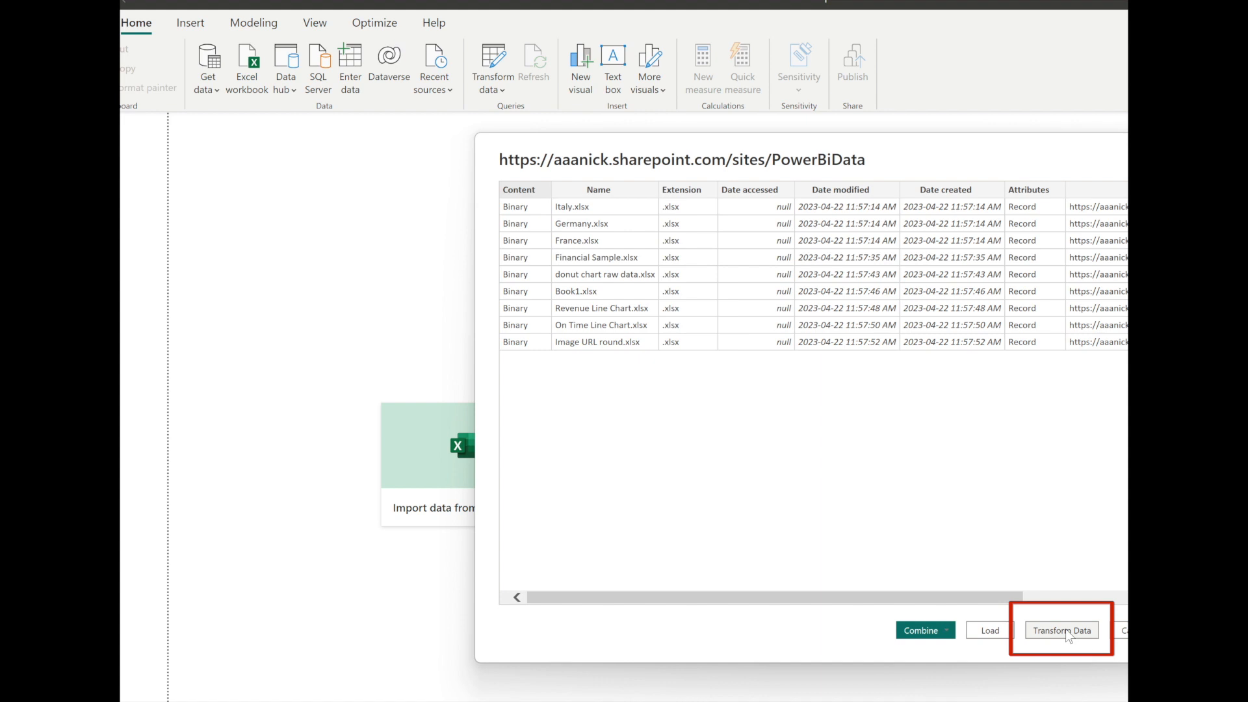
Open the nine-file SharePoint list as Query1 in Power Query Editor
{"action": "left_click", "coordinate": [1061, 629]}
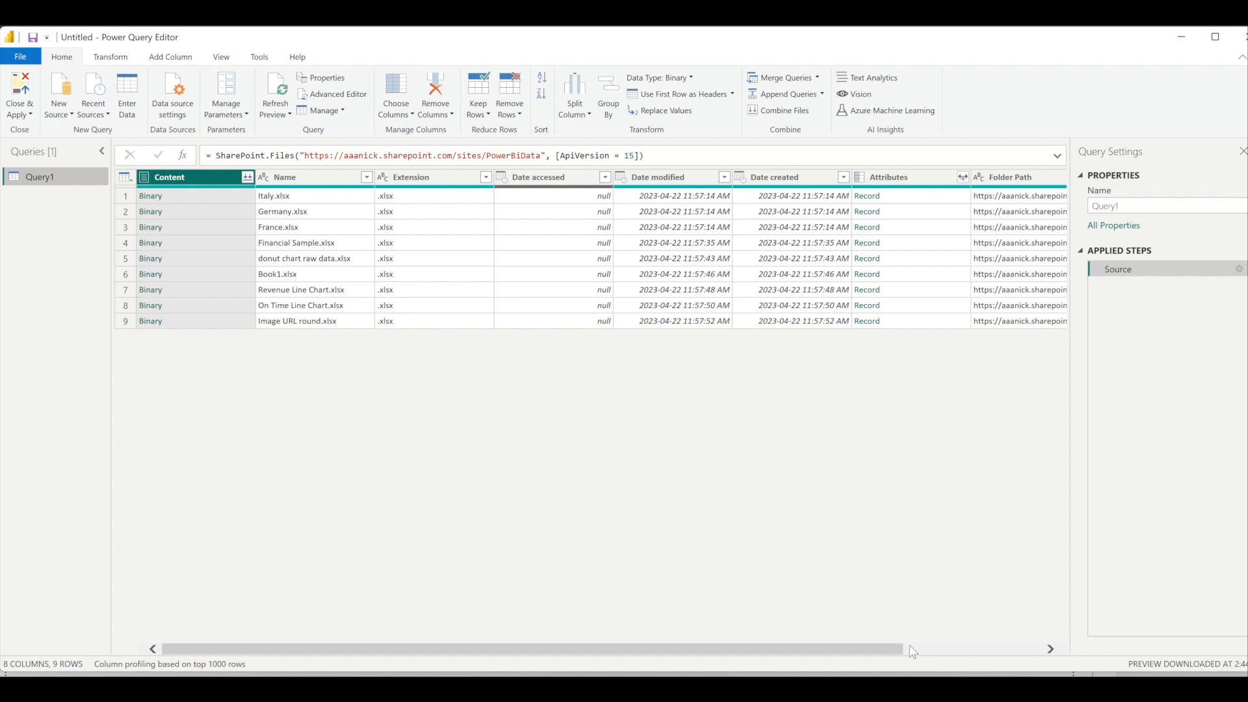
Open the Folder Path column's filter menu to reach Text Filters
{"action": "scroll", "scroll_direction": "right", "scroll_amount": 3}
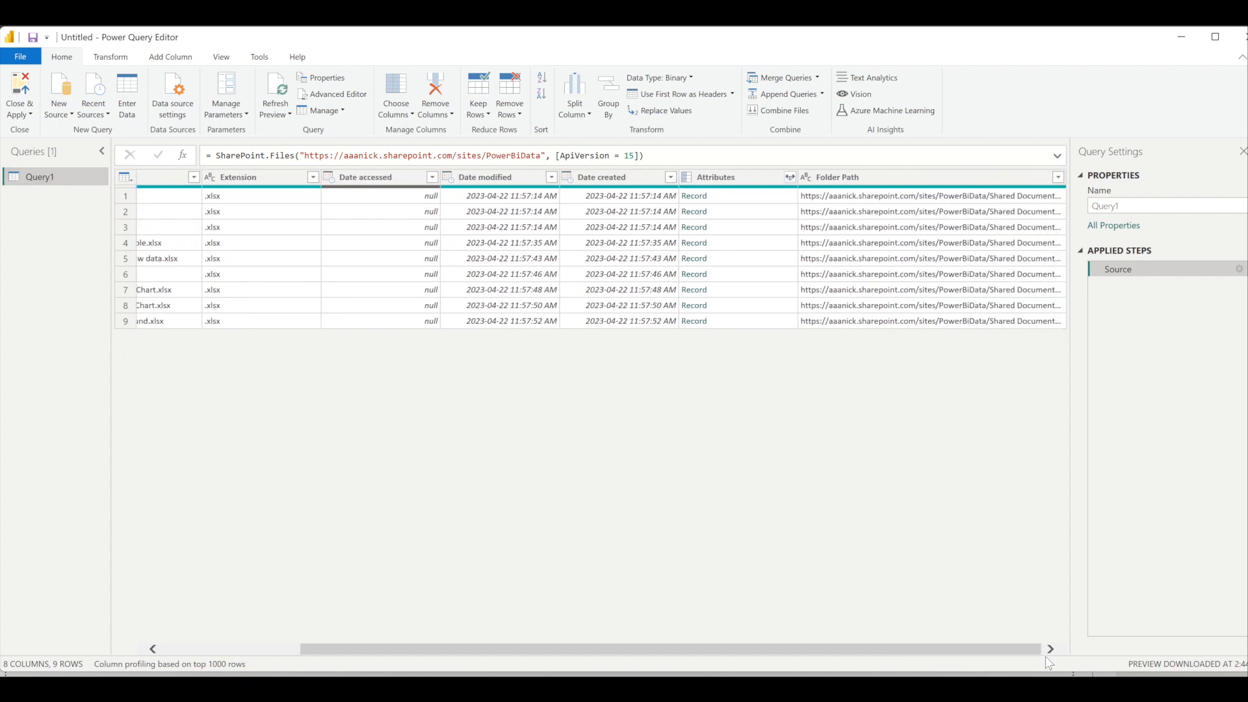
{"action": "left_click", "coordinate": [836, 177]}
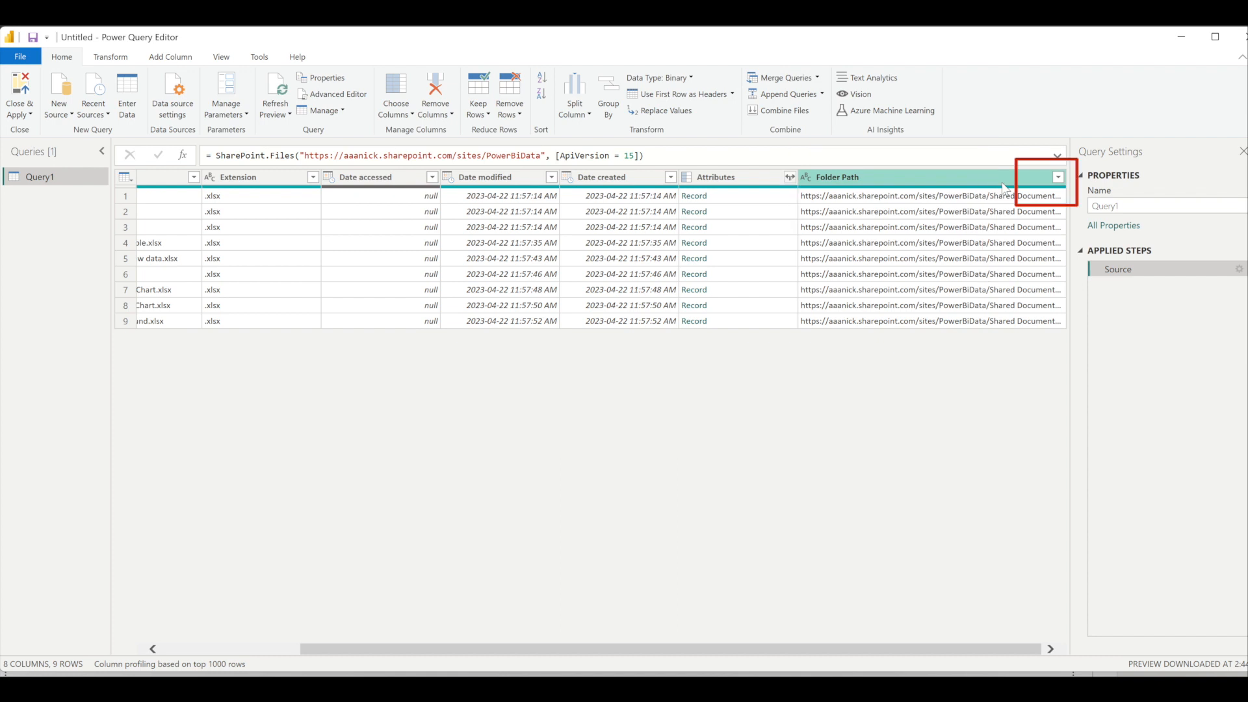
{"action": "left_click", "coordinate": [1057, 177]}
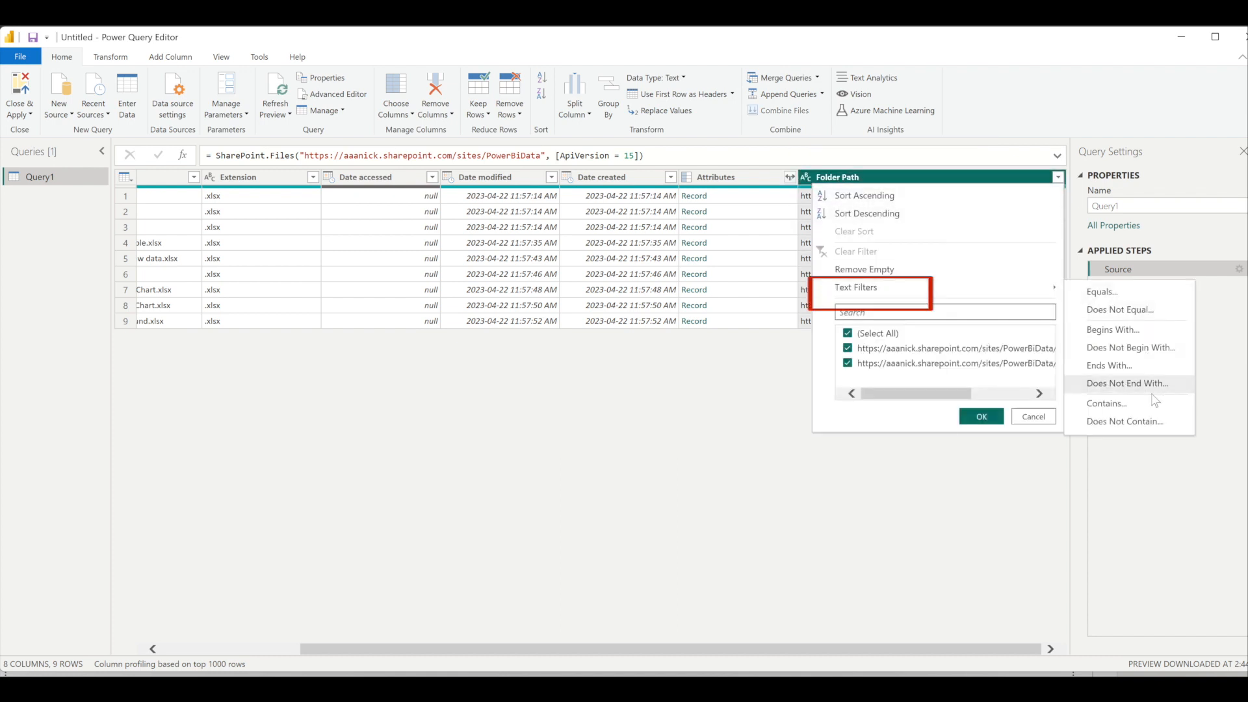
Filter Folder Path to contain 'Country', leaving Italy, Germany and France
{"action": "left_click", "coordinate": [1106, 403]}
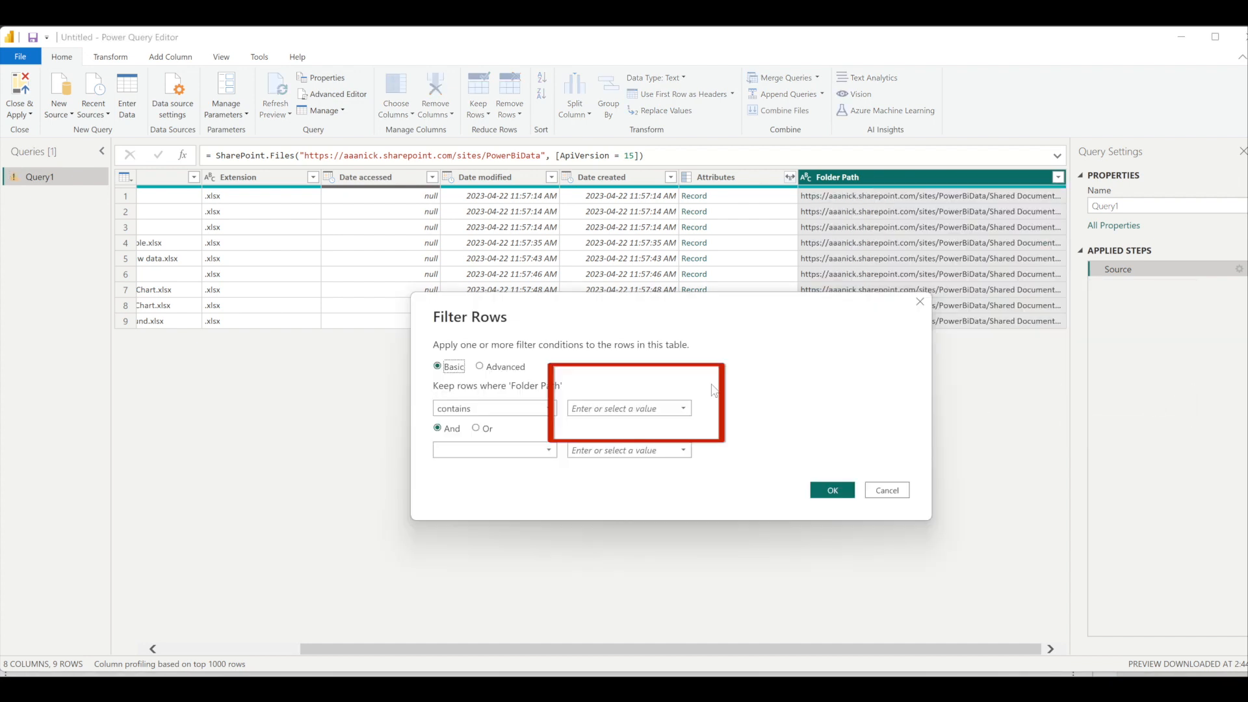
{"action": "type", "text": "Country"}
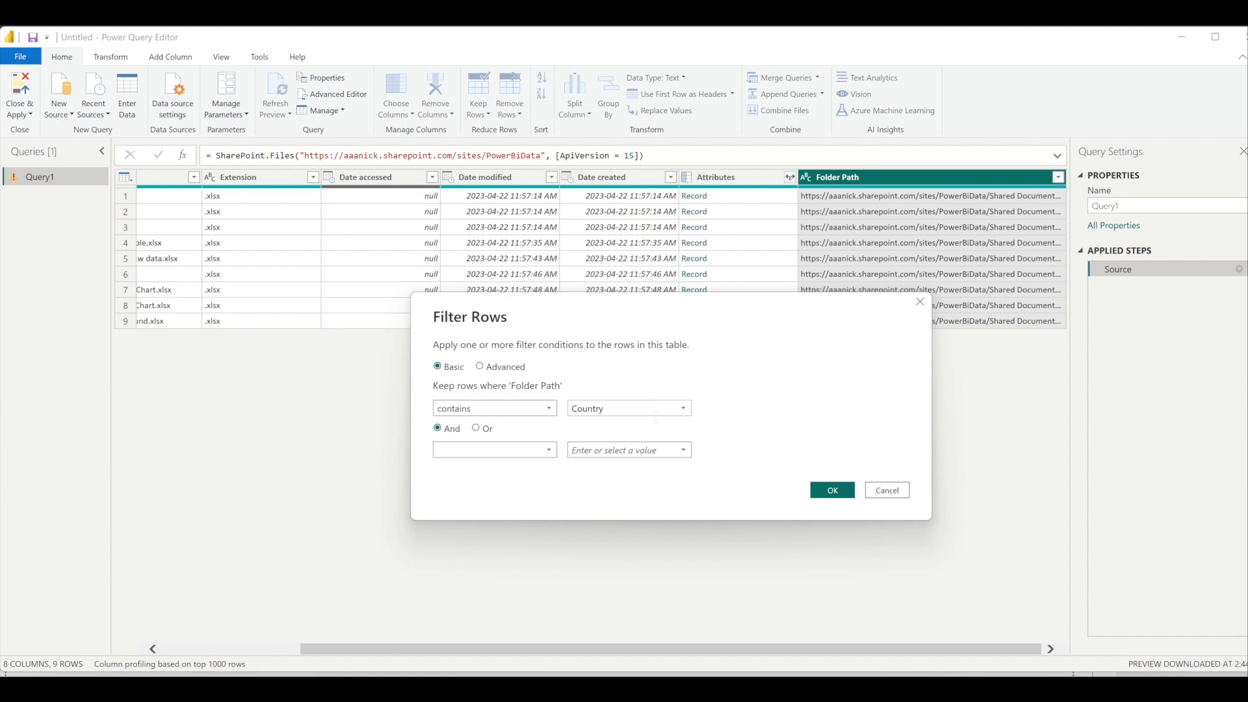
{"action": "left_click", "coordinate": [832, 490]}
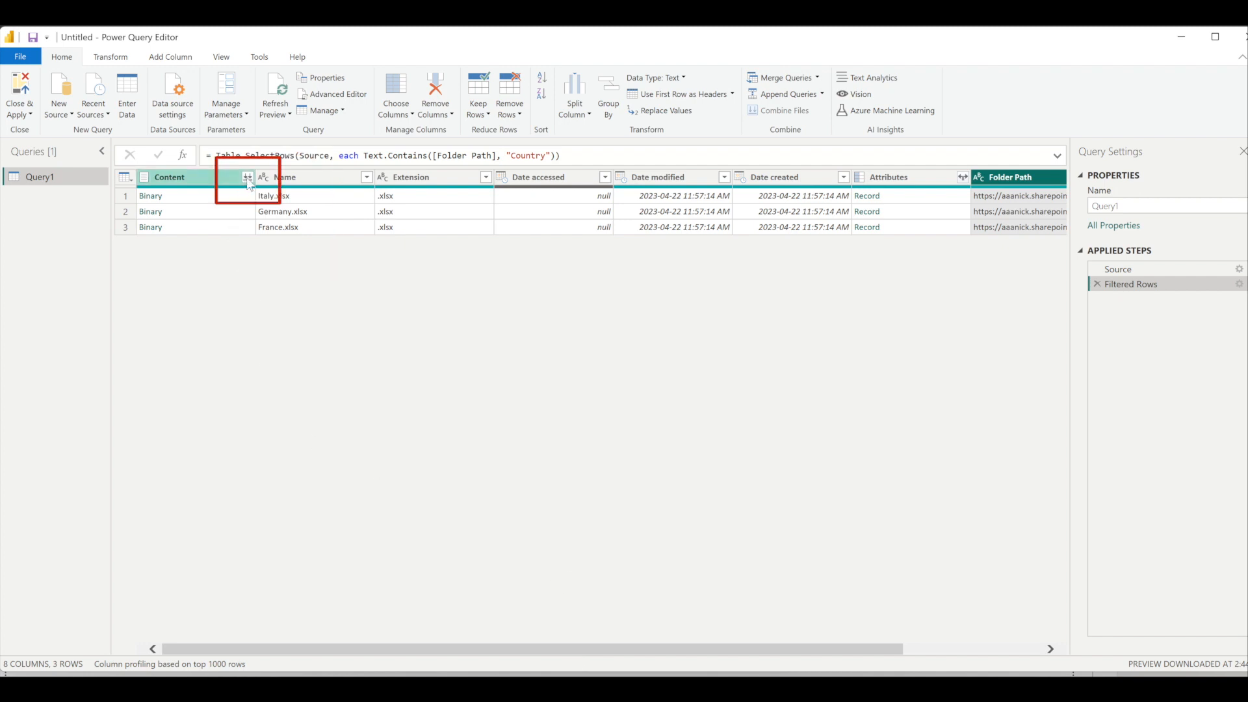
Start Combine Files on the Content column of the three country workbooks
{"action": "left_click", "coordinate": [248, 177]}
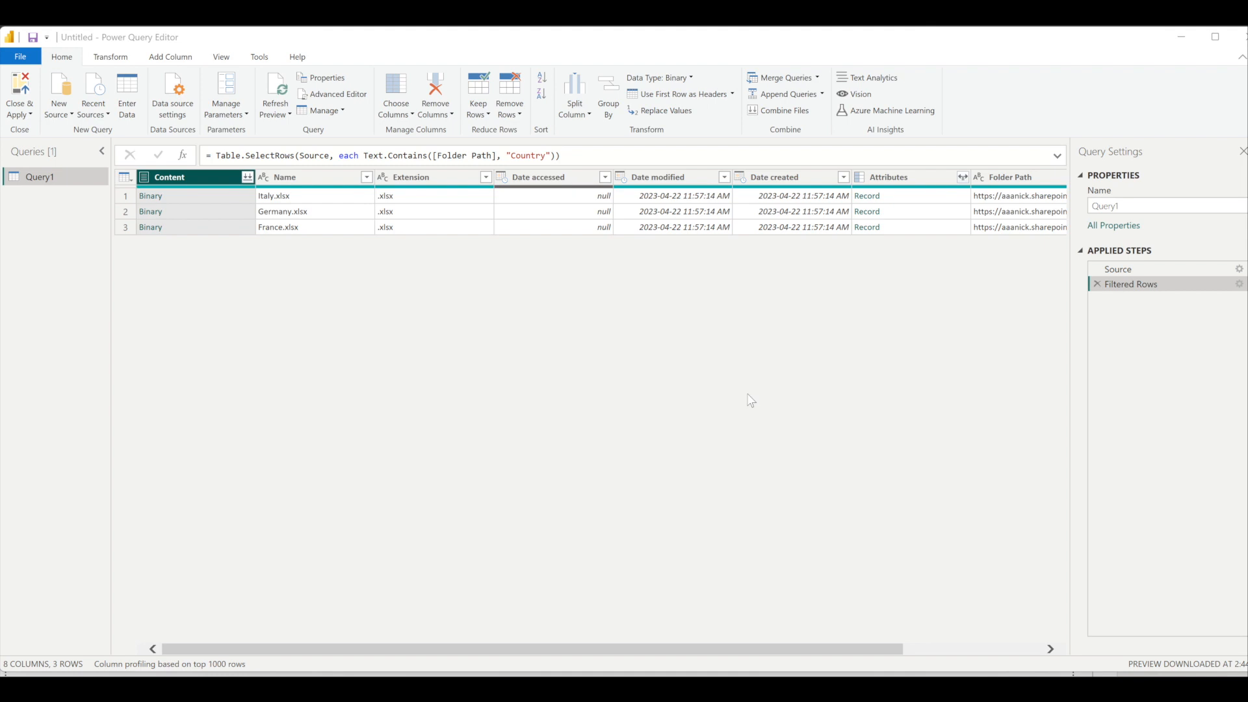
{"action": "left_click", "coordinate": [784, 110]}
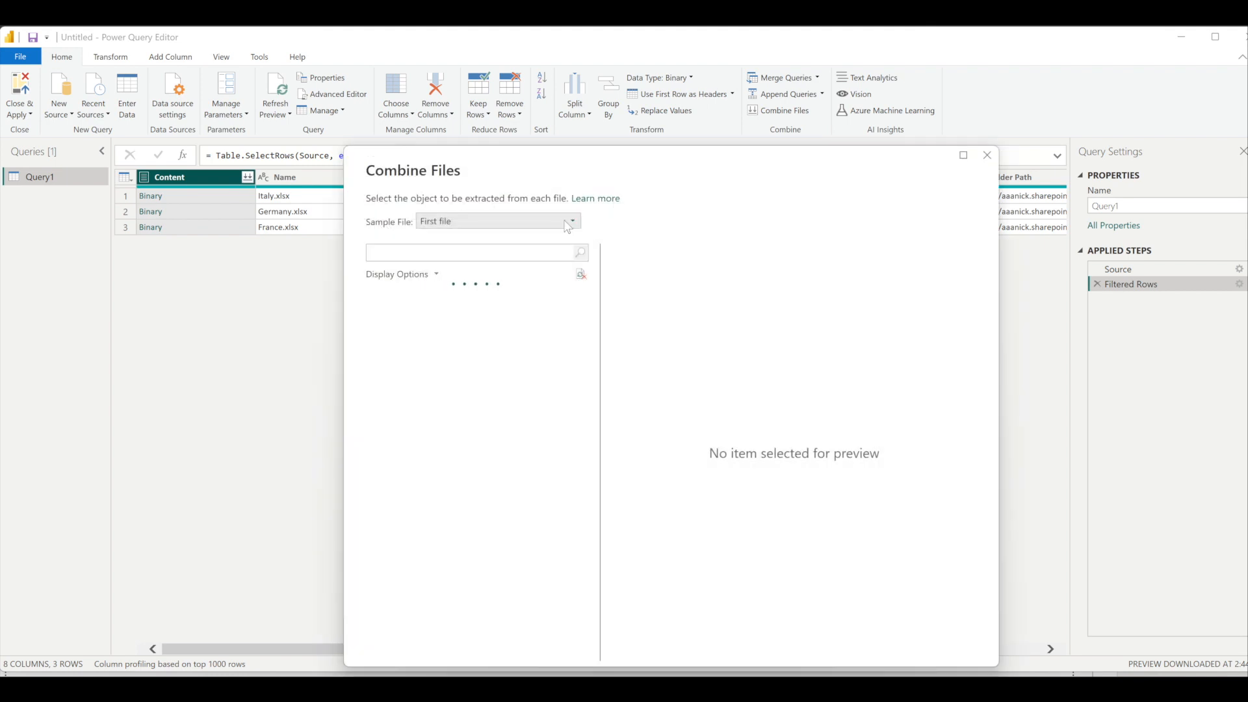
Combine the workbooks from Sheet1, using Germany.xlsx as the sample file
{"action": "left_click", "coordinate": [571, 221]}
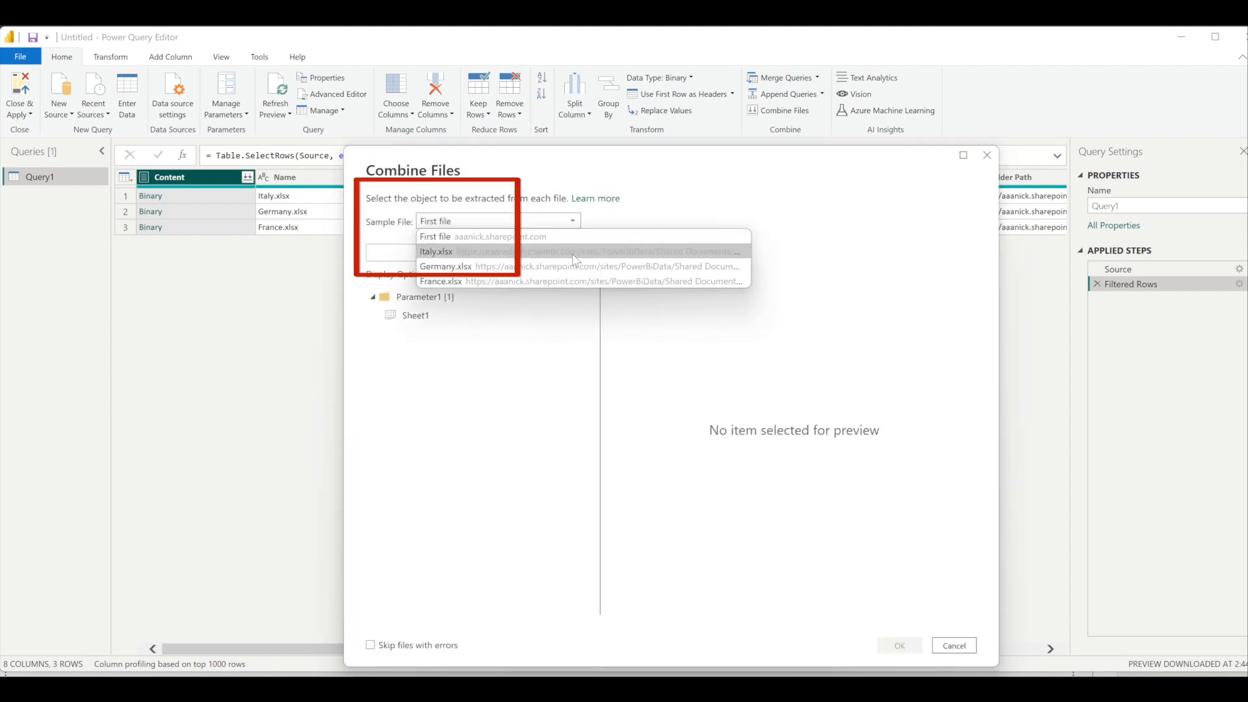
{"action": "left_click", "coordinate": [444, 266]}
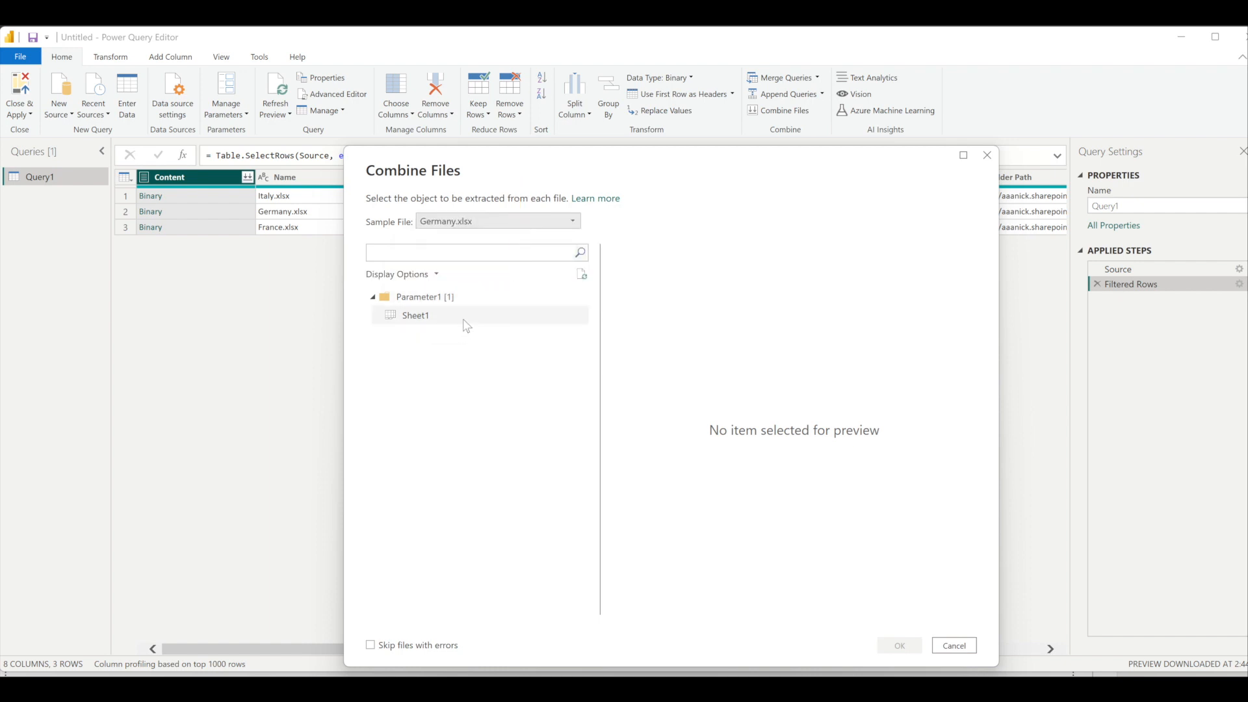
{"action": "left_click", "coordinate": [416, 315]}
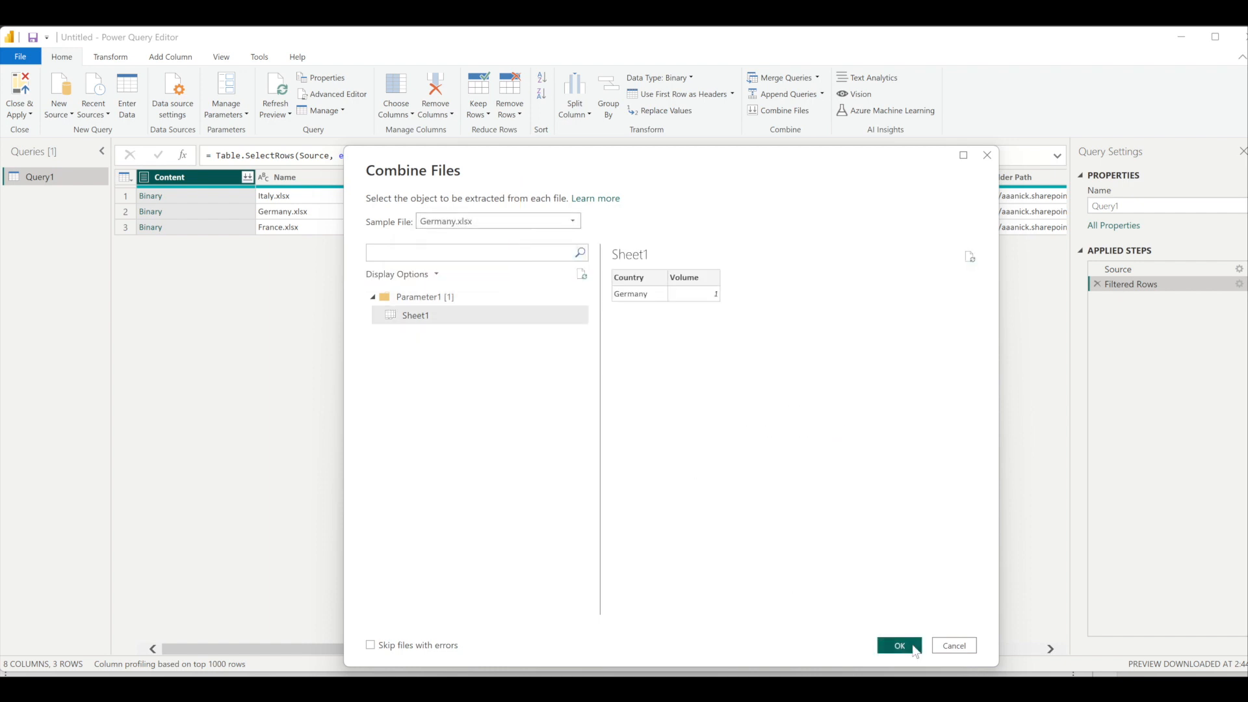
{"action": "left_click", "coordinate": [898, 645]}
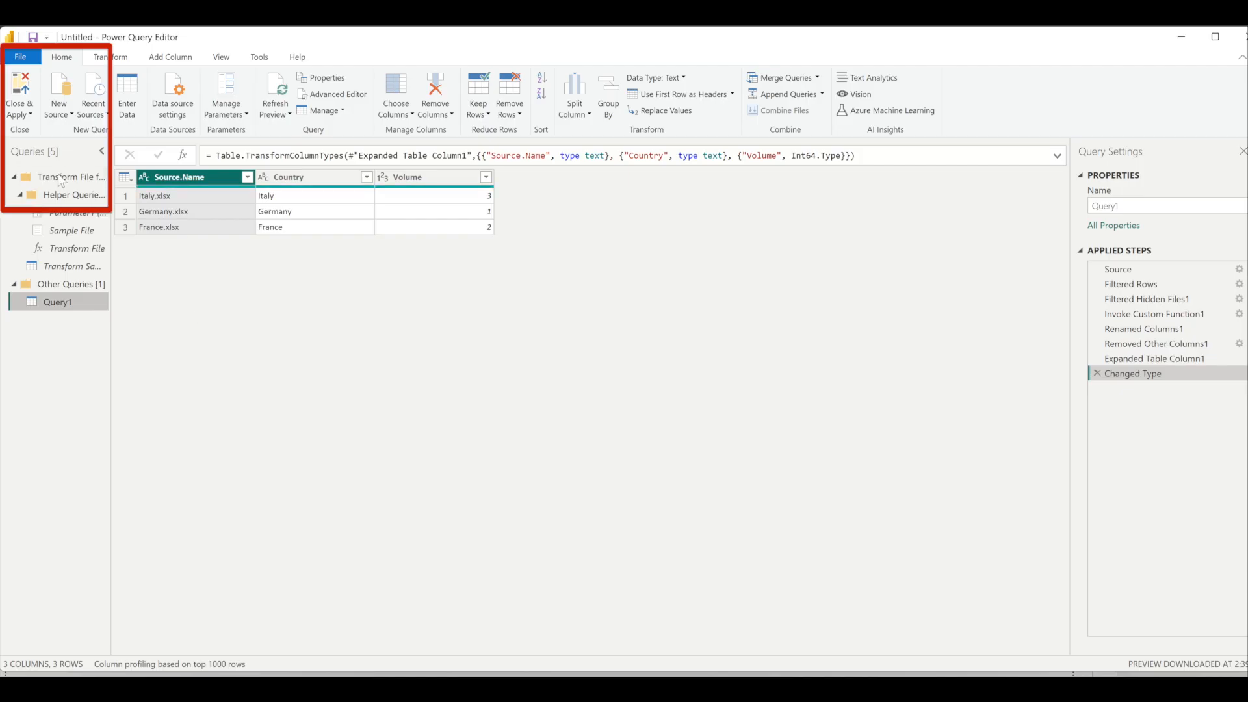
Bring up the Close & Apply options to load the combined table
{"action": "left_click", "coordinate": [18, 94]}
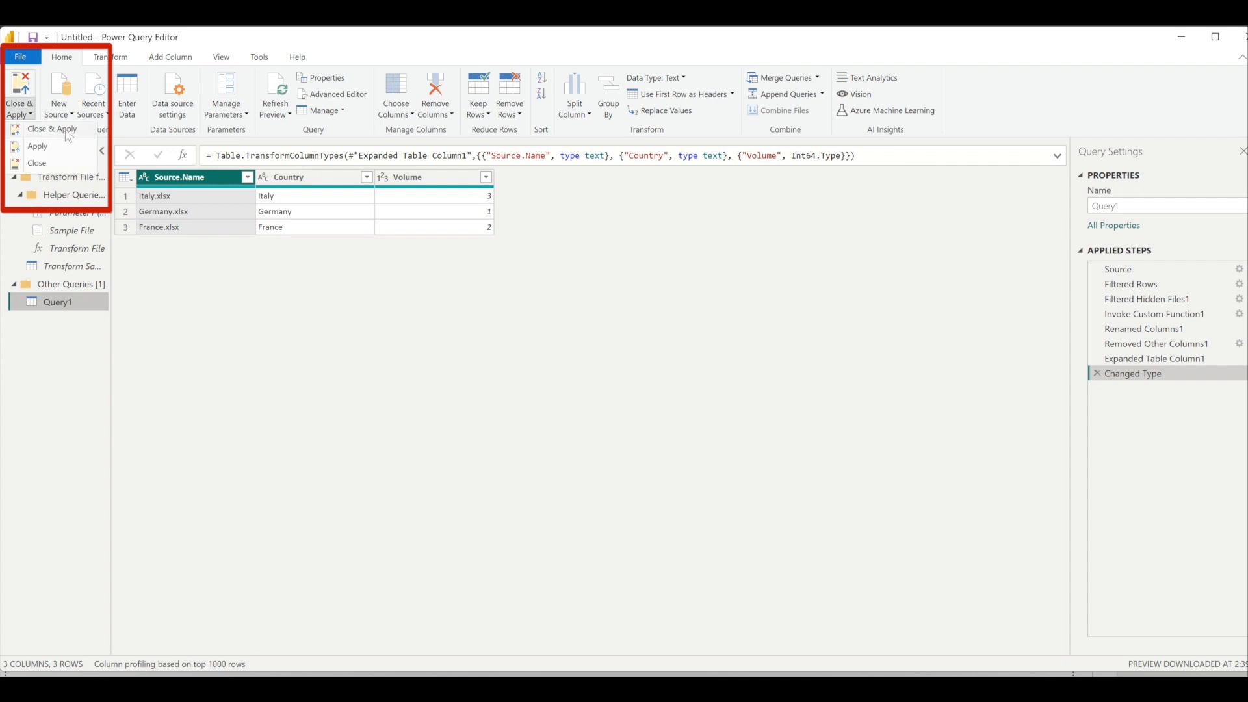